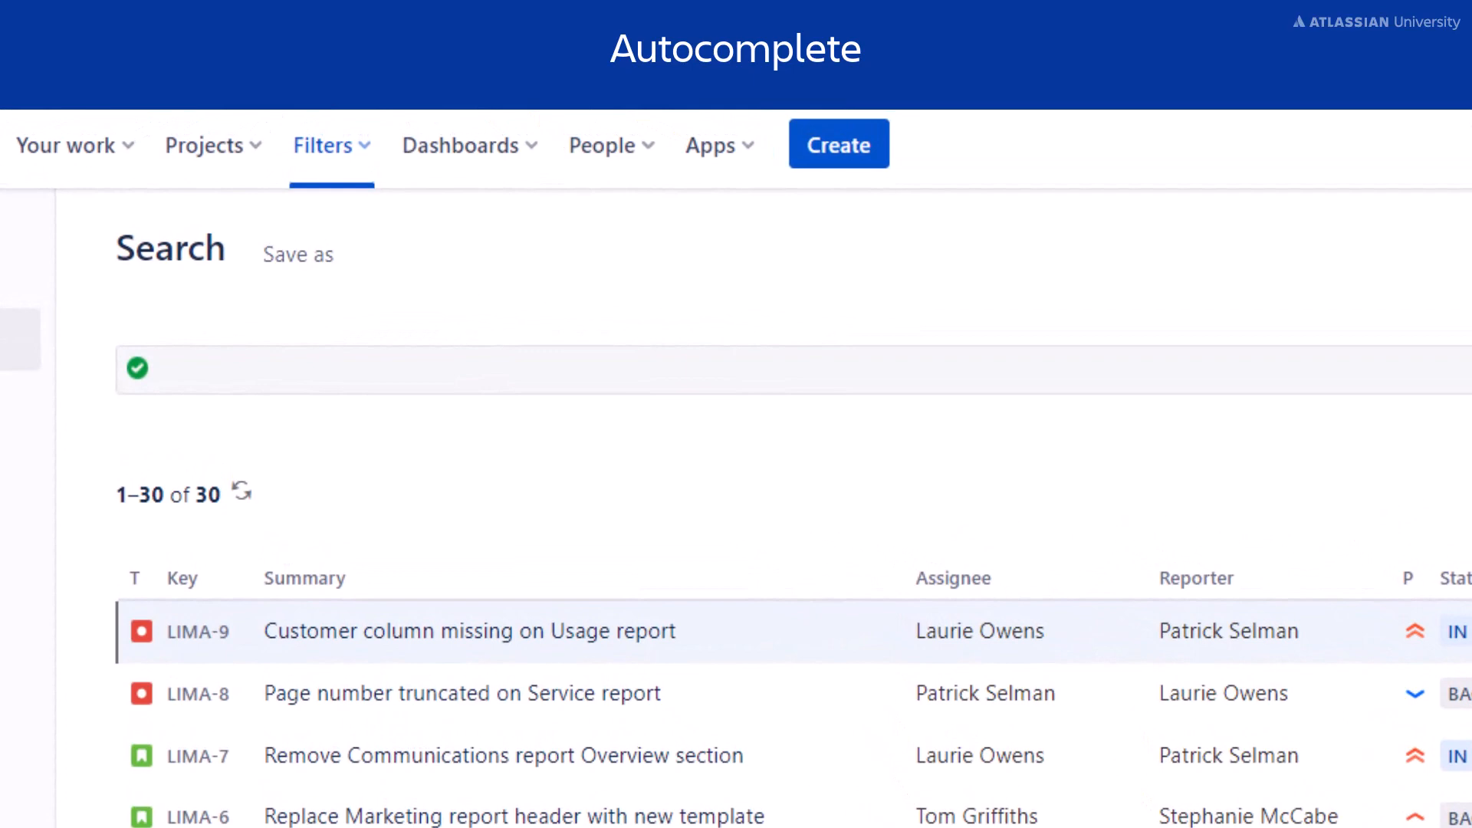
Build and run the JQL query status = "In Progress", leaving 4 matching issues
{"action": "type", "text": "st"}
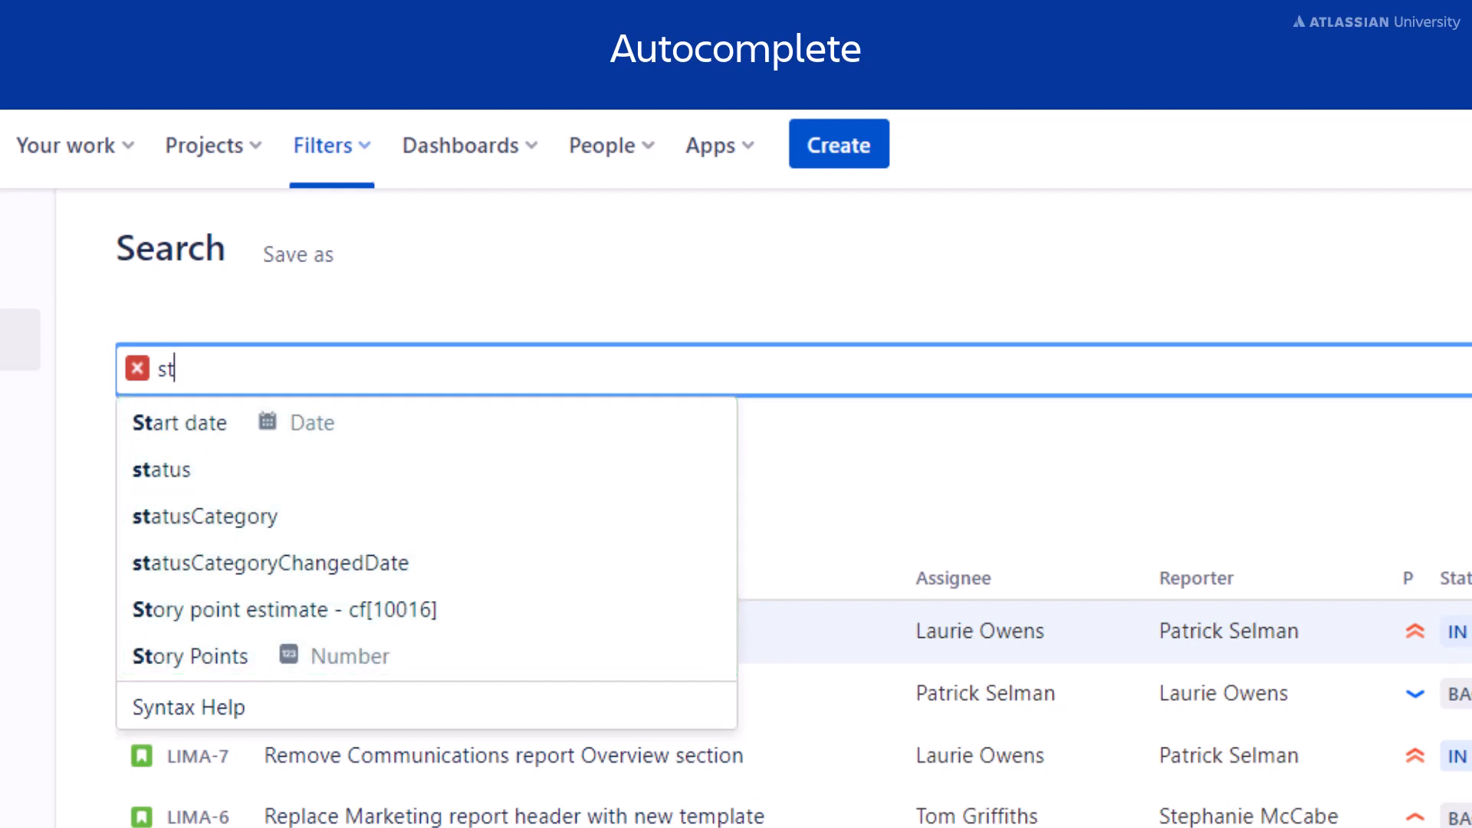
{"action": "left_click", "coordinate": [161, 470]}
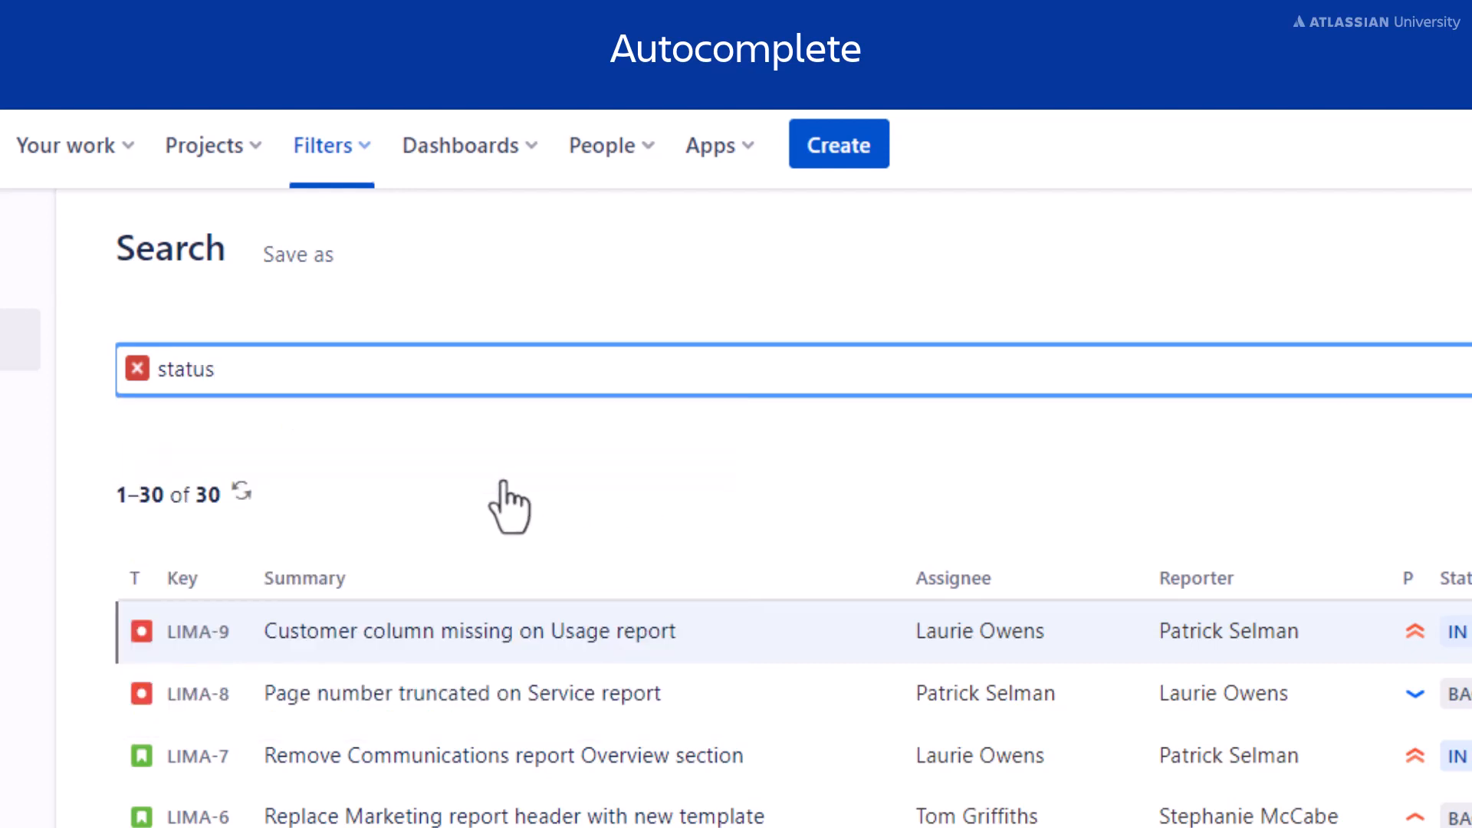
{"action": "type", "text": "= \""}
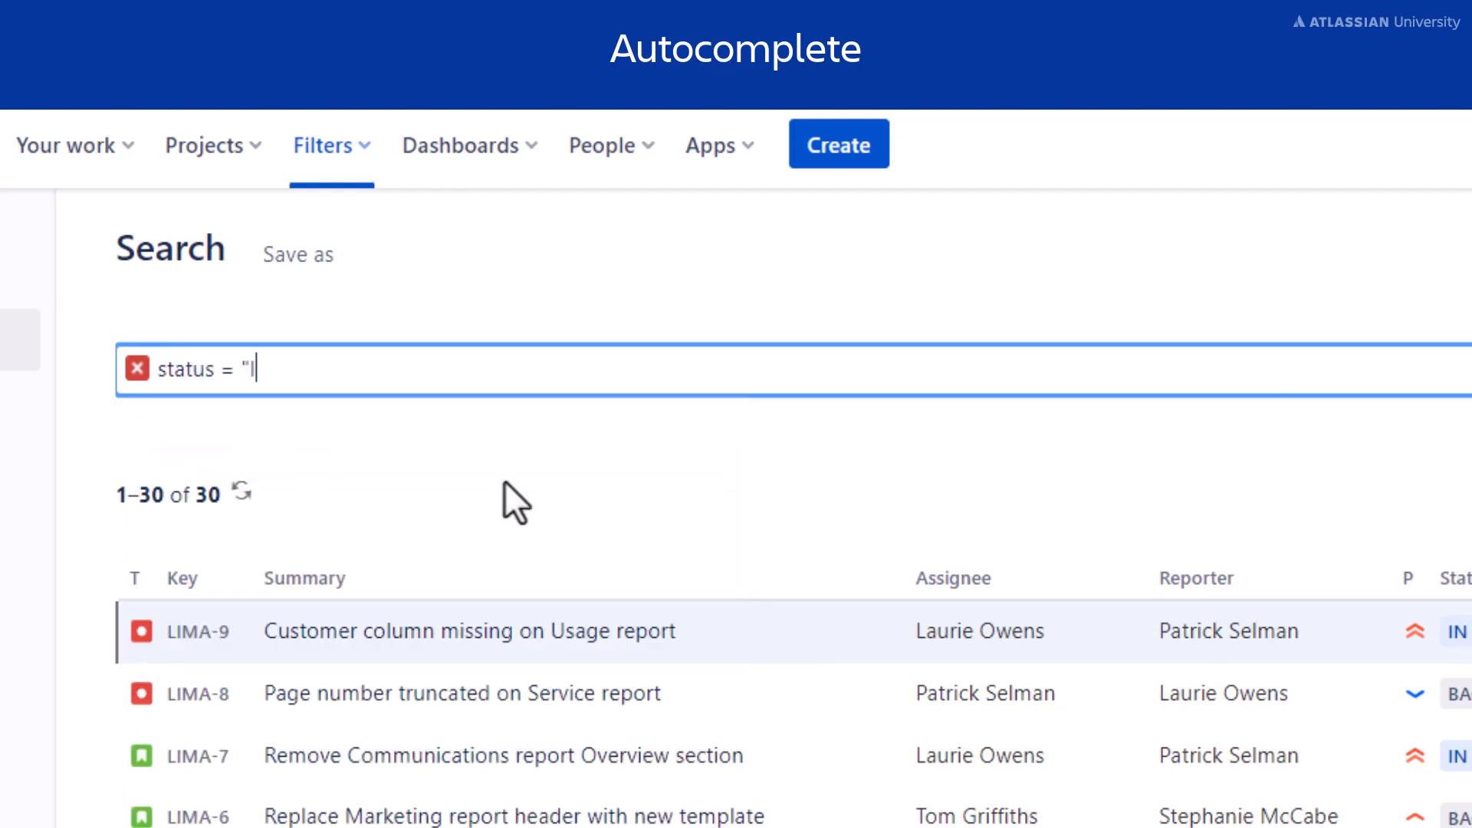
{"action": "type", "text": "In Progress\""}
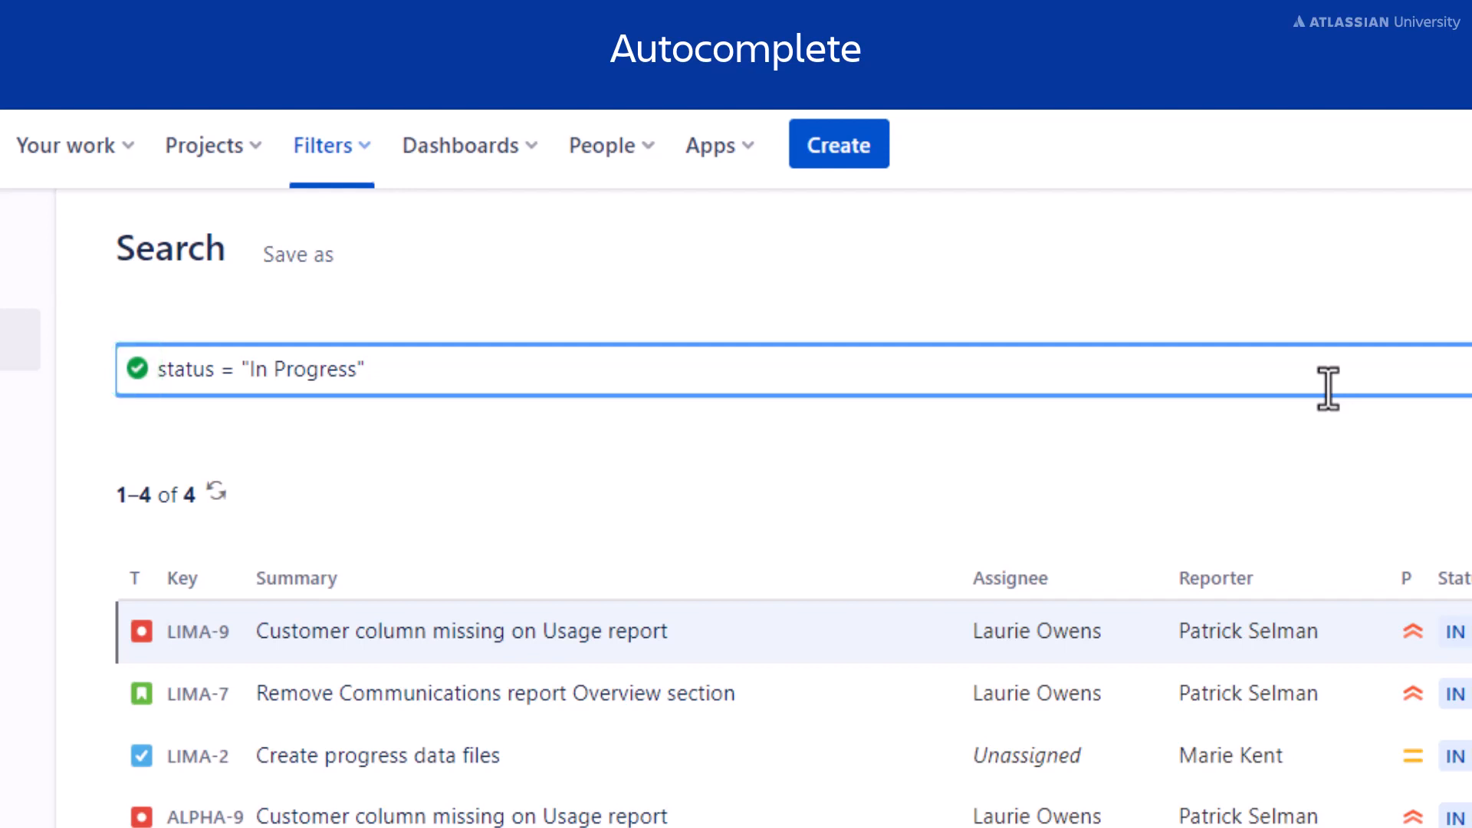
{"action": "key", "text": "Backspace"}
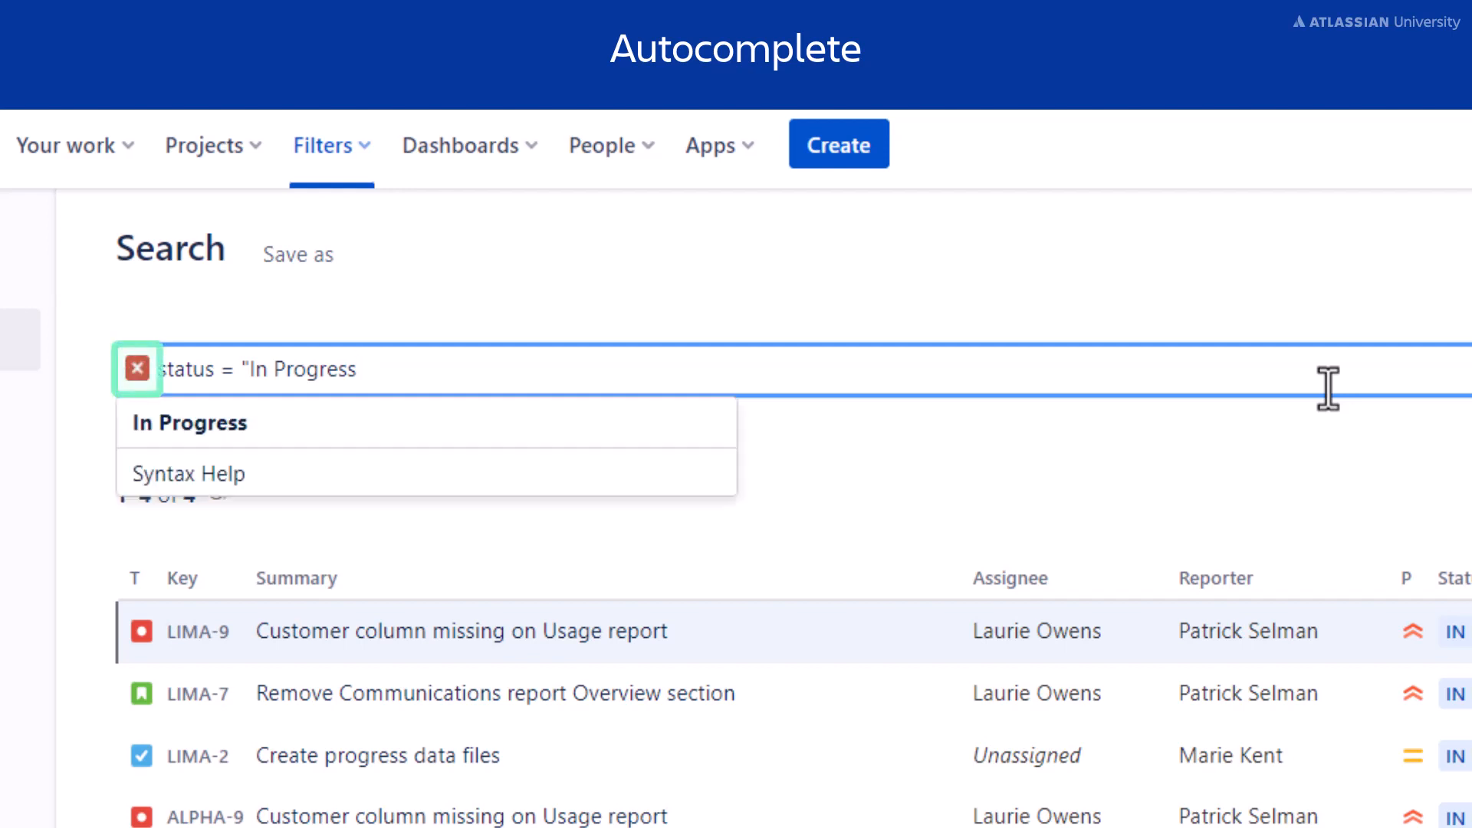
{"action": "left_click", "coordinate": [136, 368]}
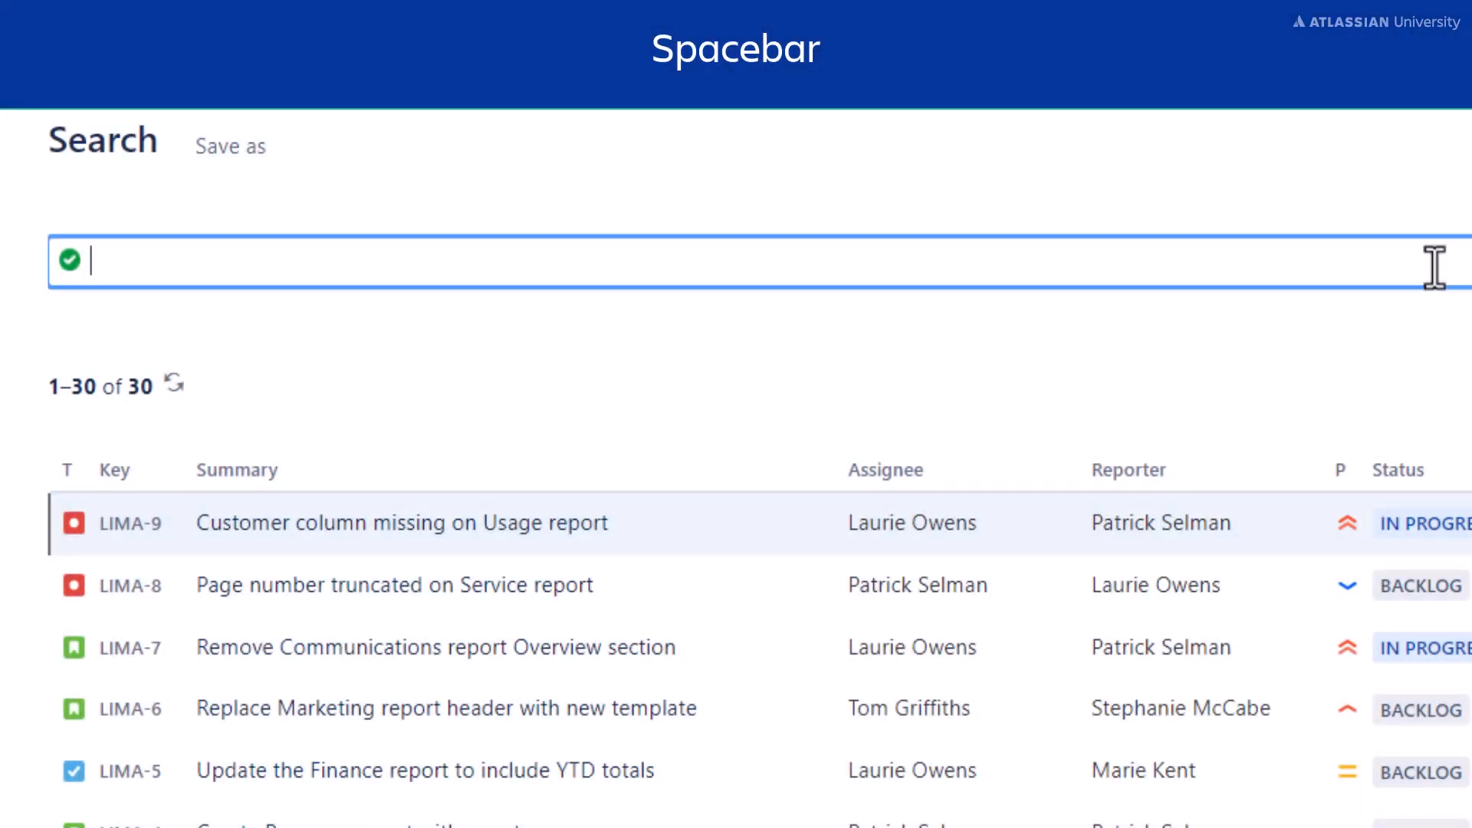
Build and run the JQL query duedate > endOfWeek()
{"action": "type", "text": "duedate"}
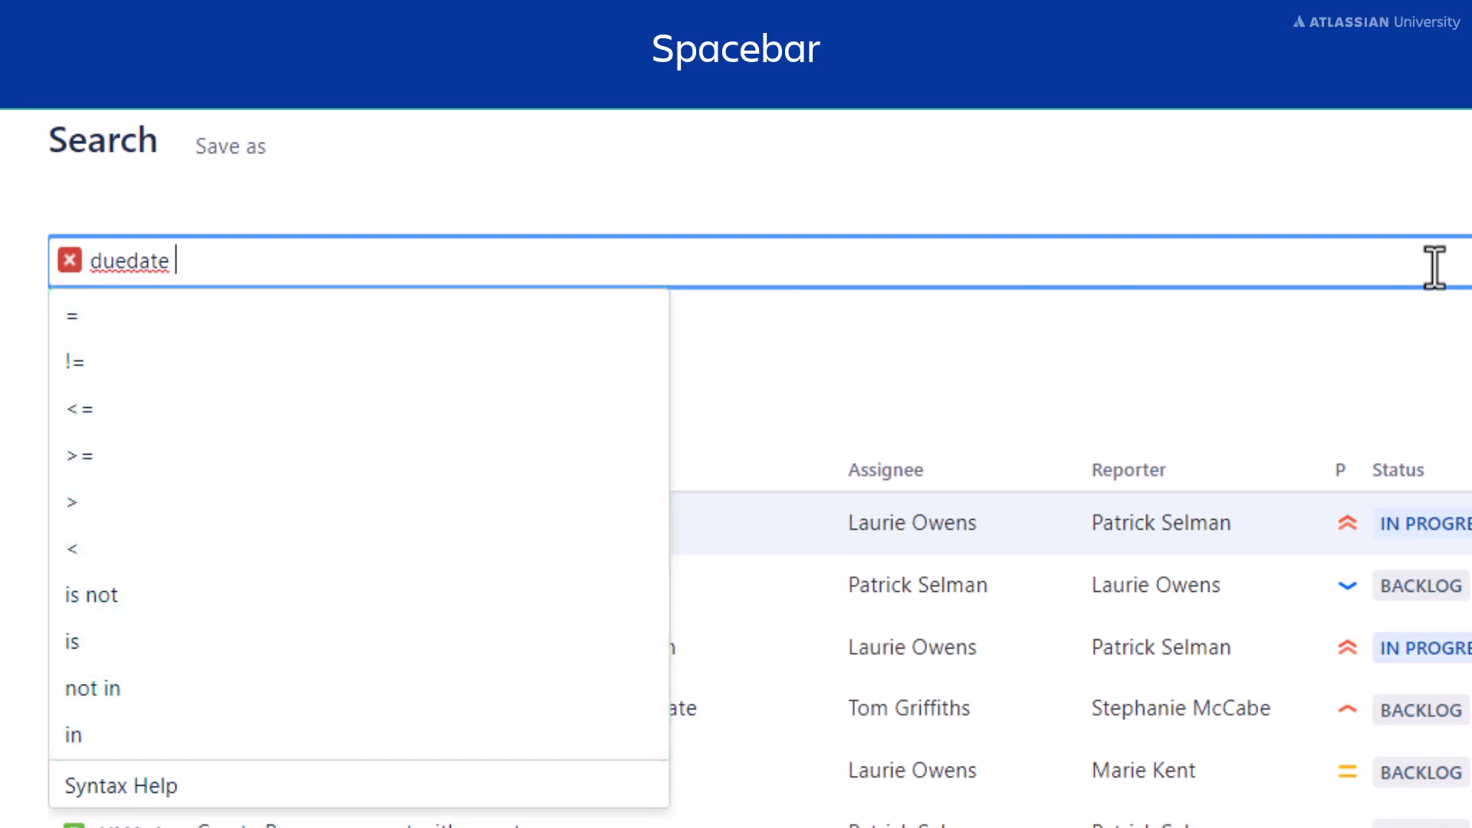
{"action": "mouse_move", "coordinate": [1377, 299]}
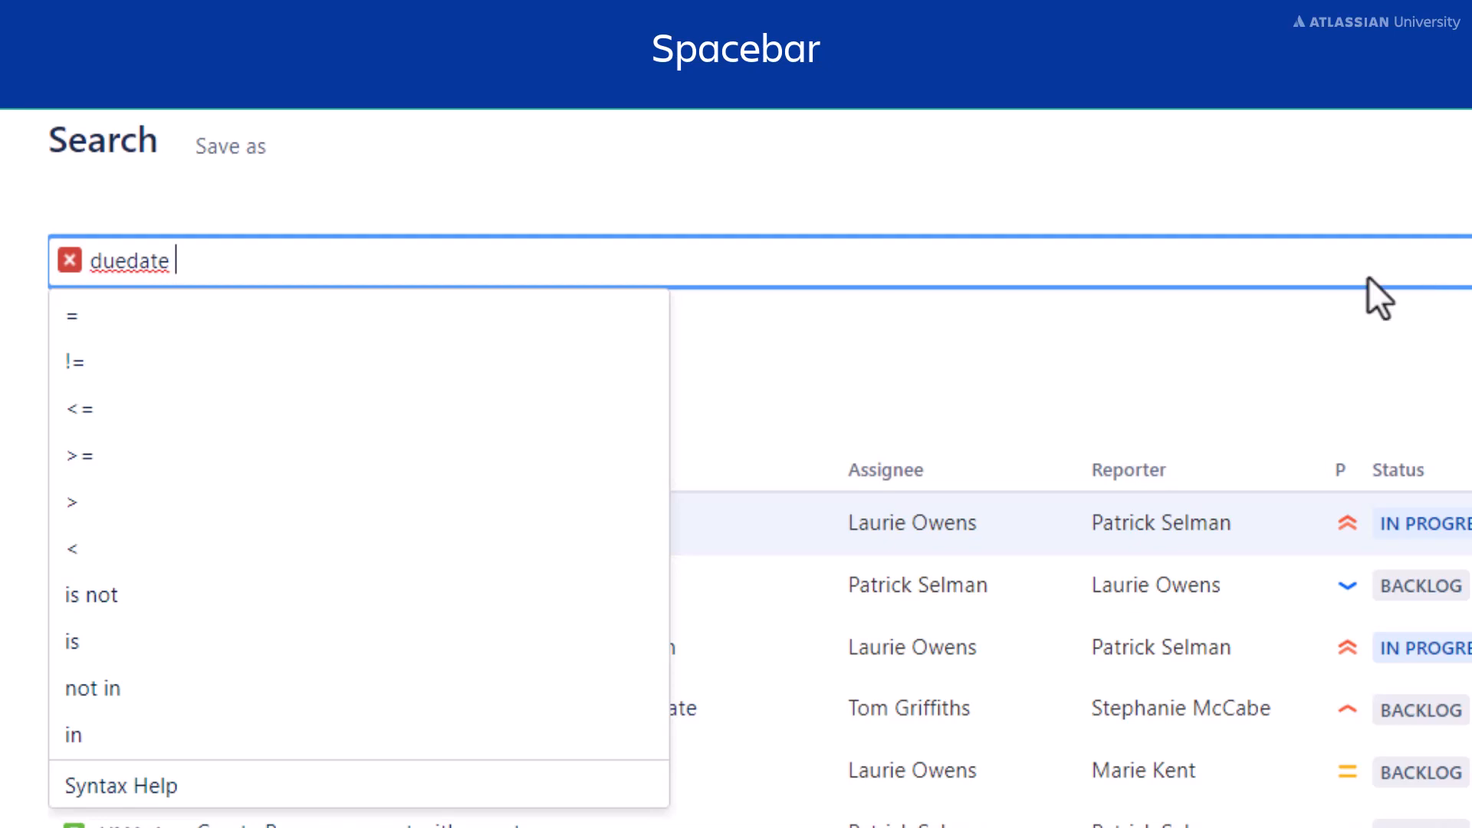
{"action": "left_click", "coordinate": [70, 501]}
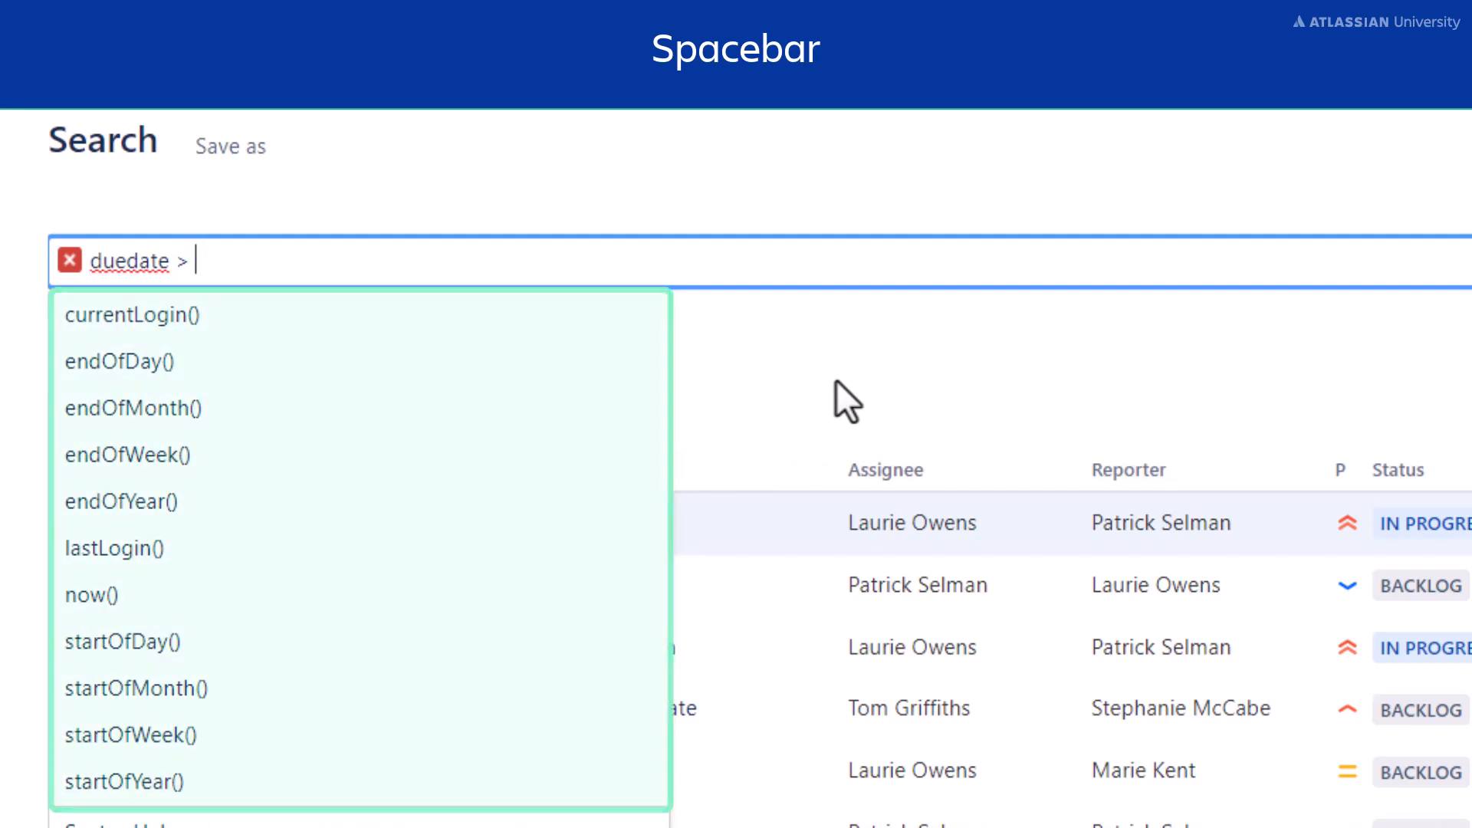
{"action": "left_click", "coordinate": [128, 454]}
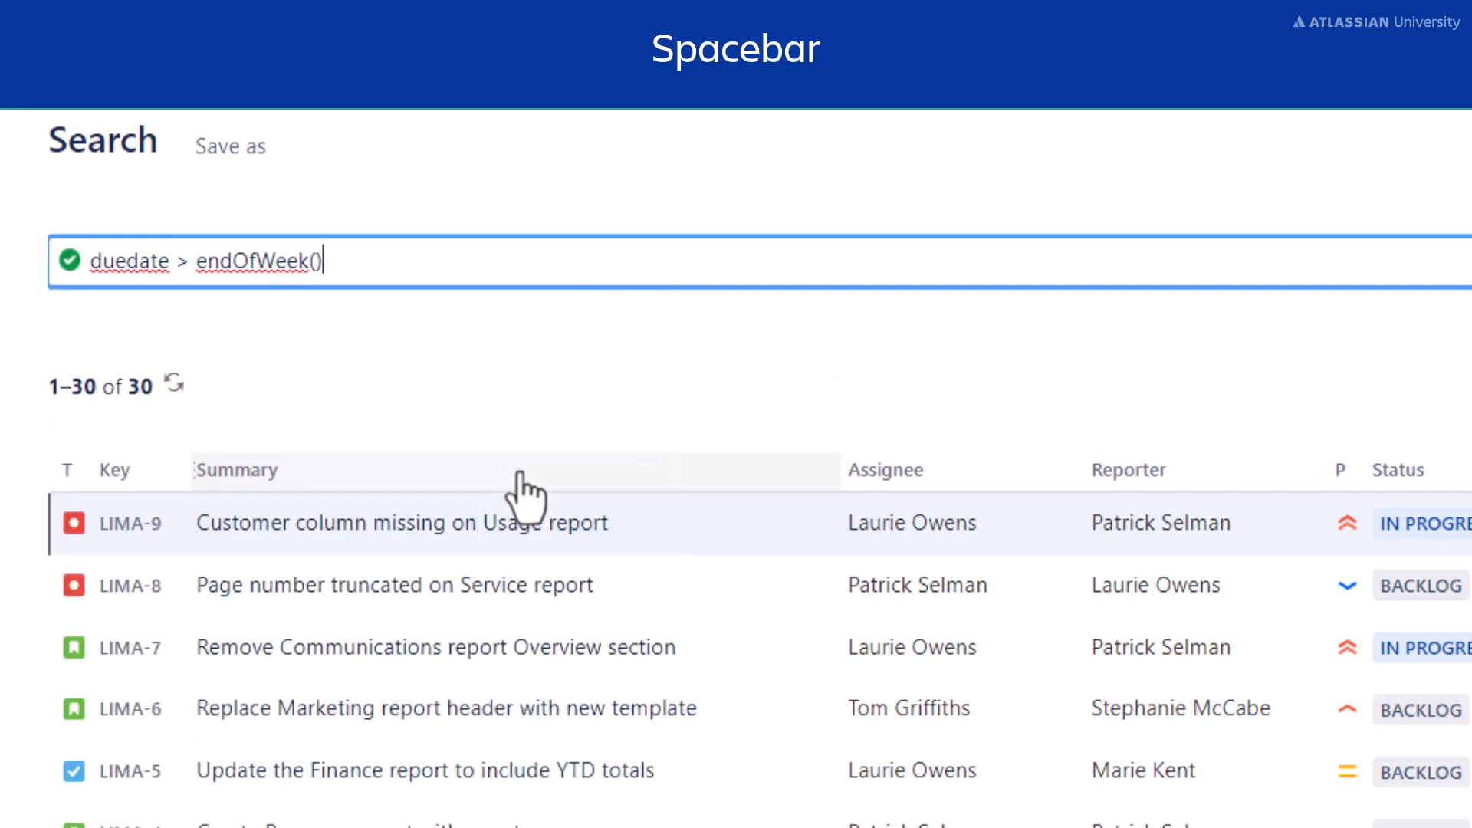
{"action": "mouse_move", "coordinate": [893, 337]}
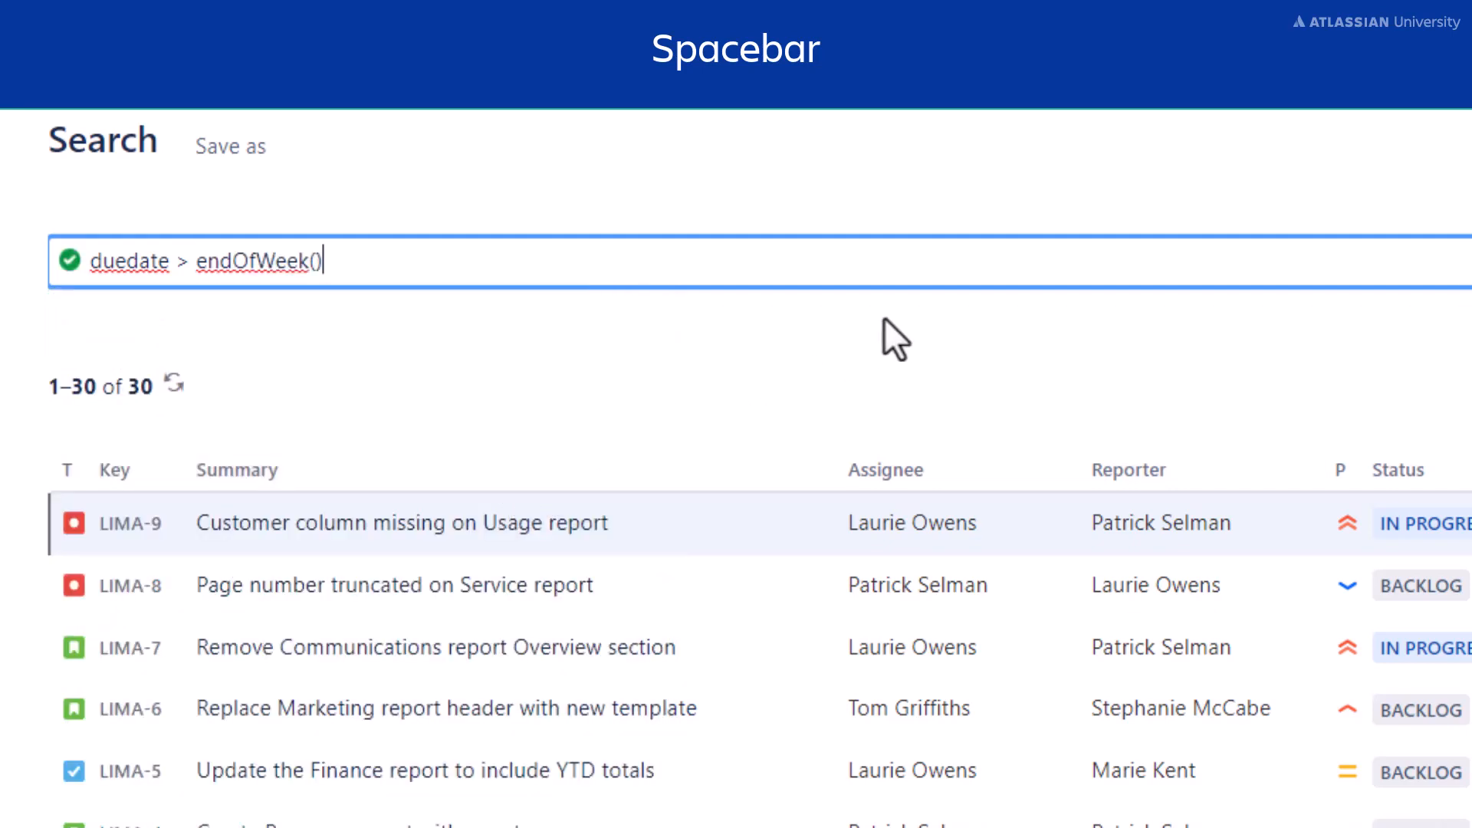
{"action": "key", "text": "Backspace"}
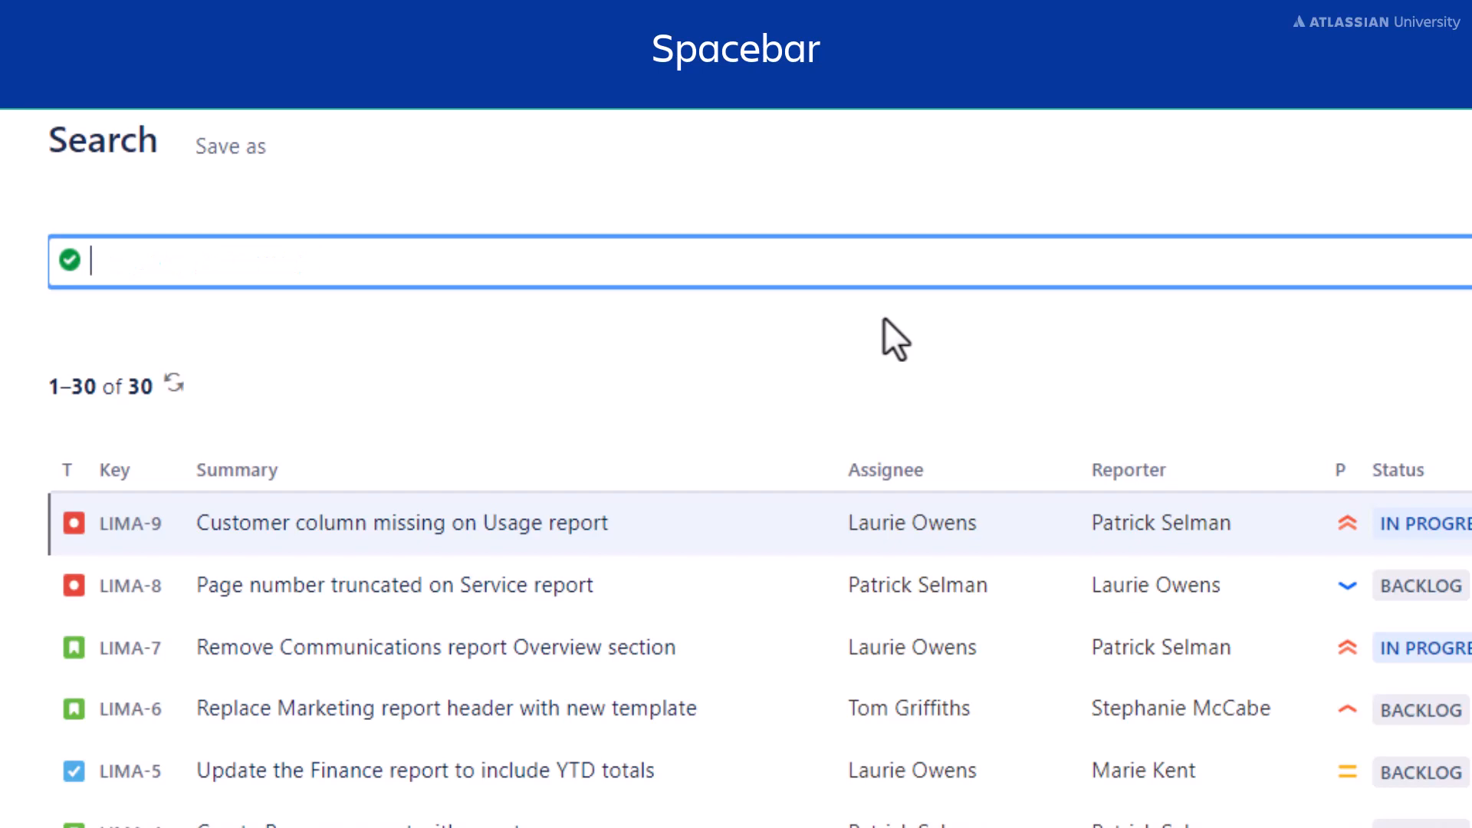
Build and run the JQL query project = Lima (LIMA)
{"action": "type", "text": "p"}
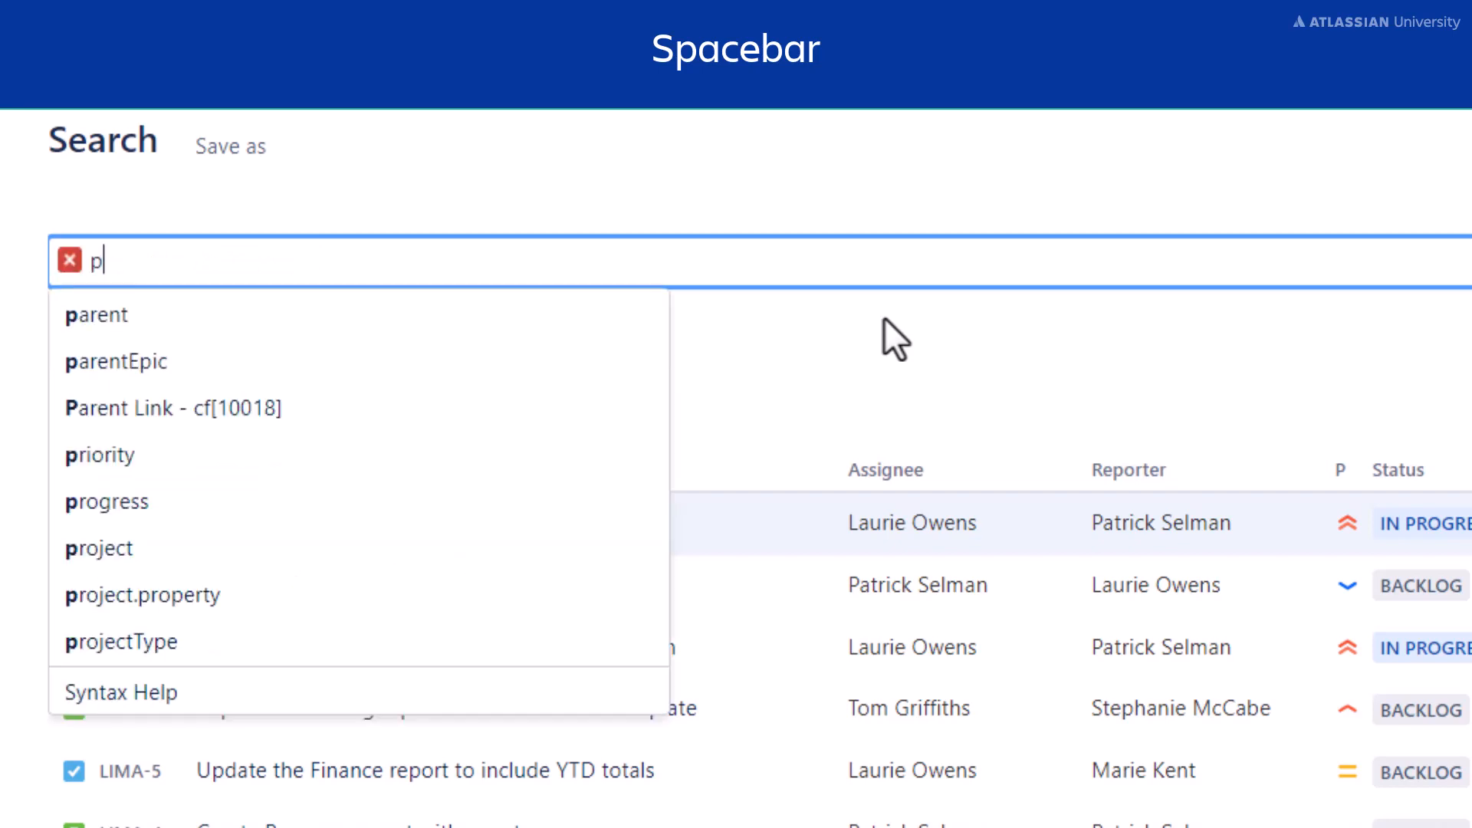
{"action": "left_click", "coordinate": [98, 549]}
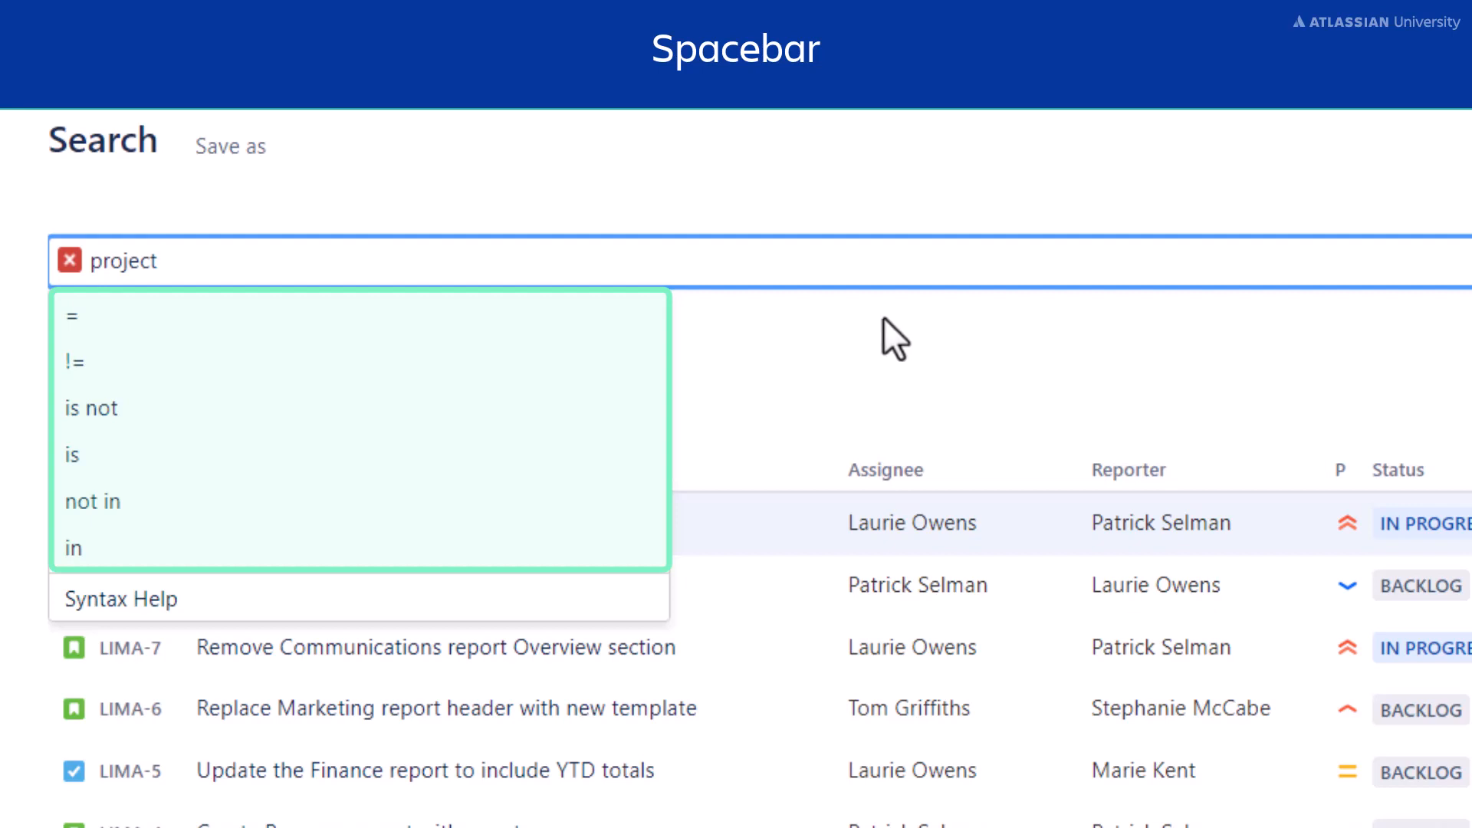
{"action": "mouse_move", "coordinate": [888, 333]}
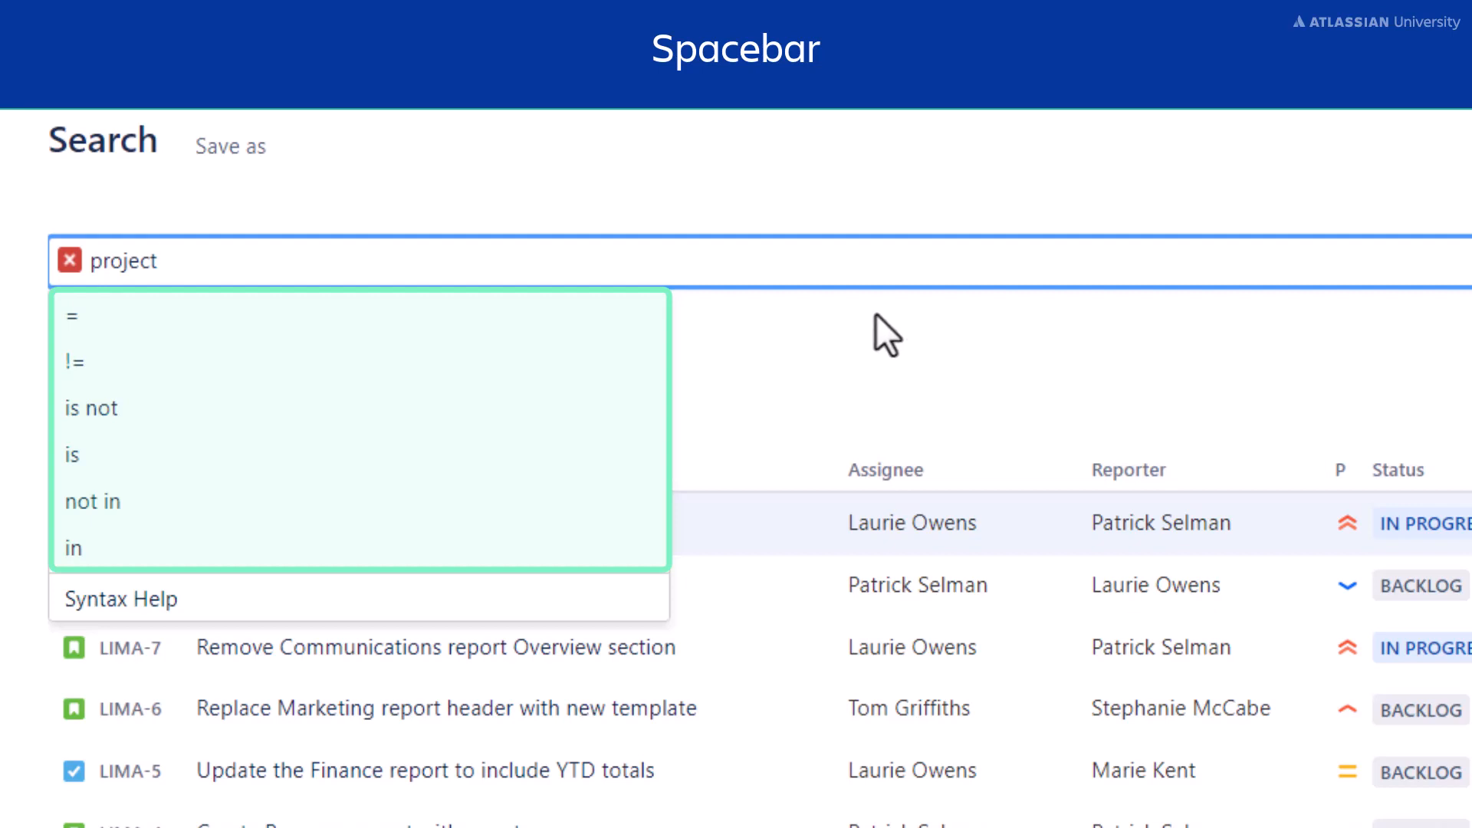
{"action": "key", "text": "space"}
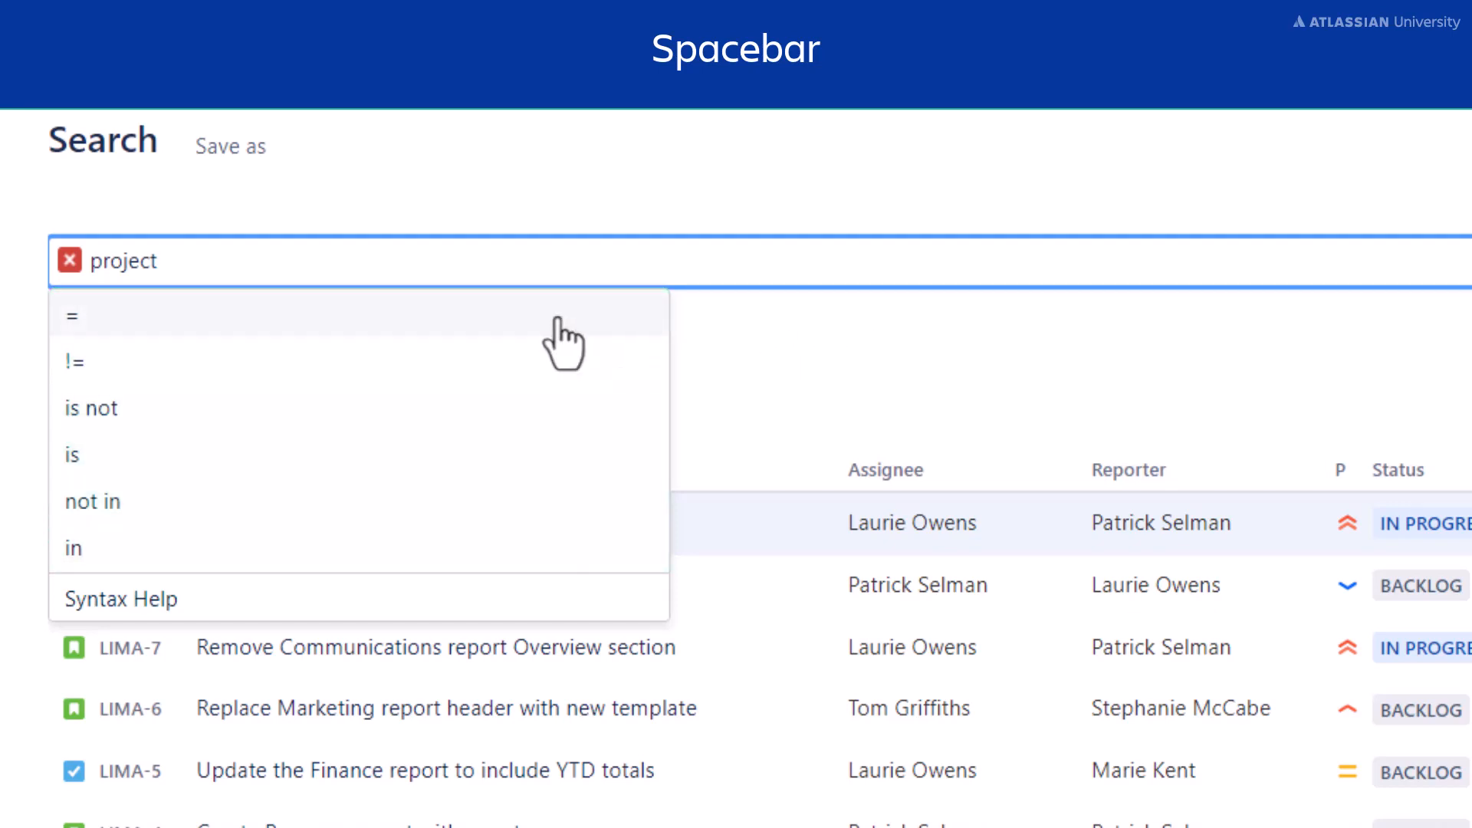
{"action": "left_click", "coordinate": [72, 315]}
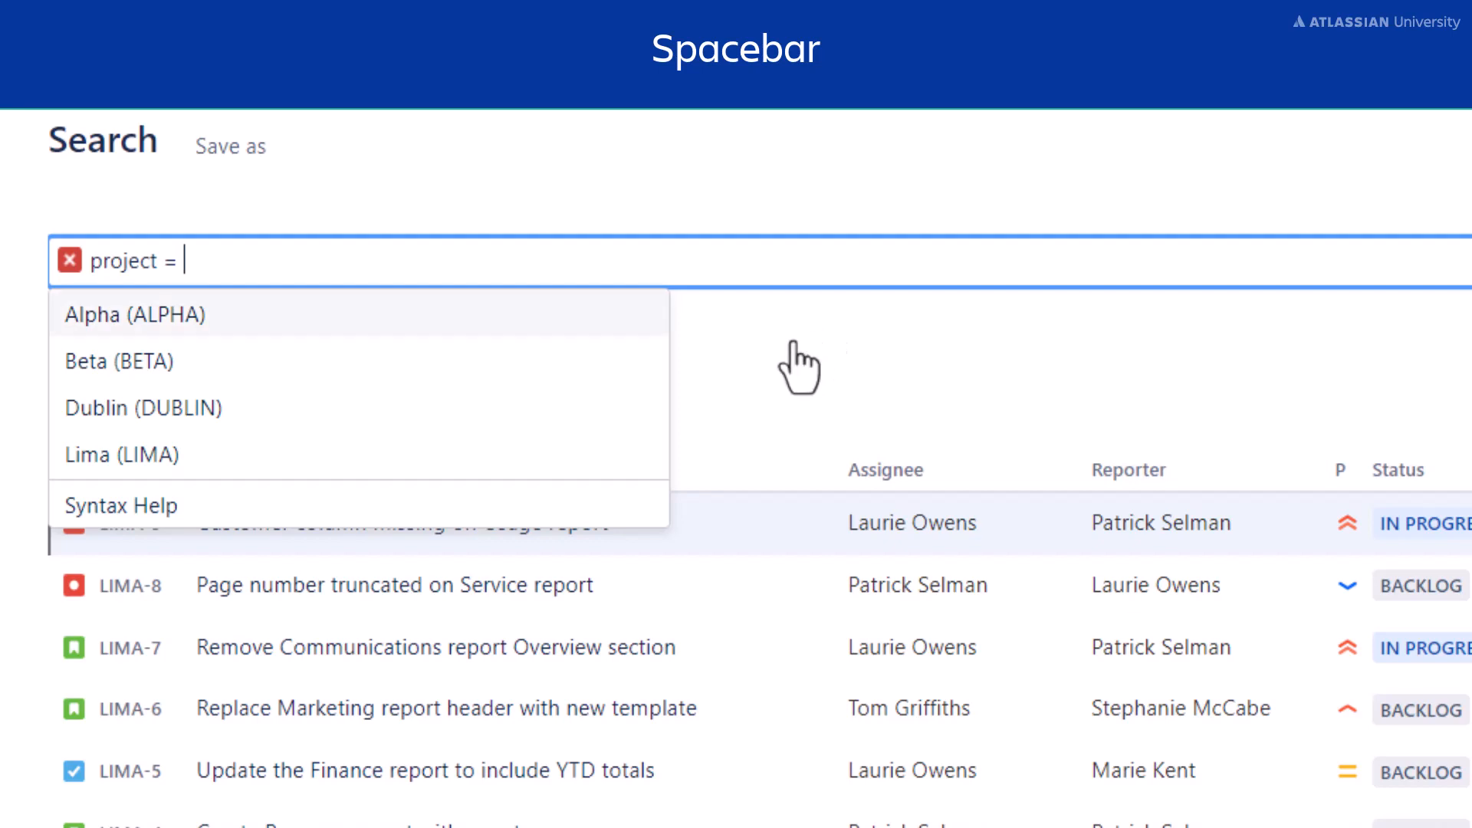
{"action": "left_click", "coordinate": [120, 454]}
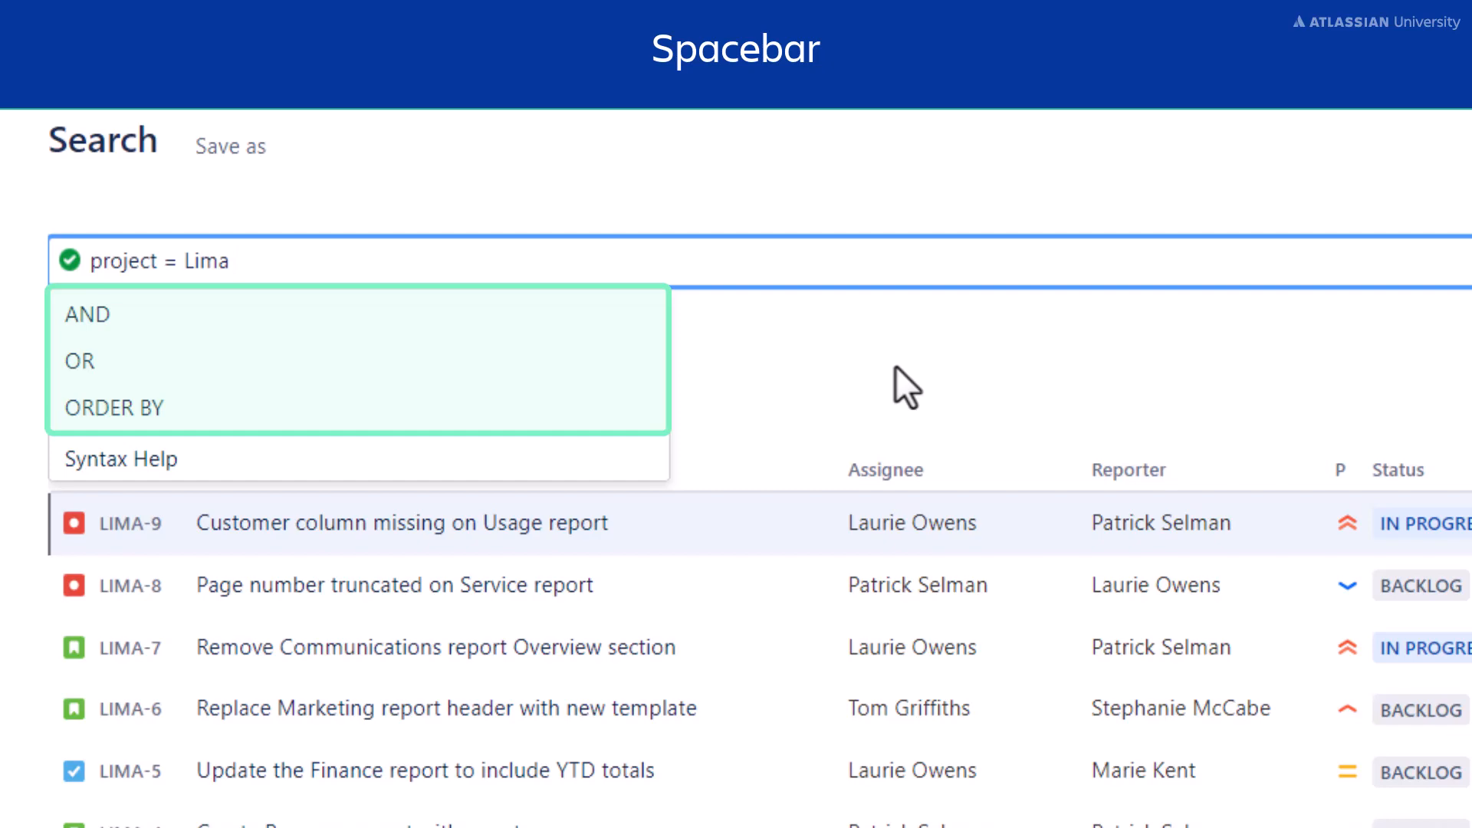
{"action": "left_click", "coordinate": [119, 458]}
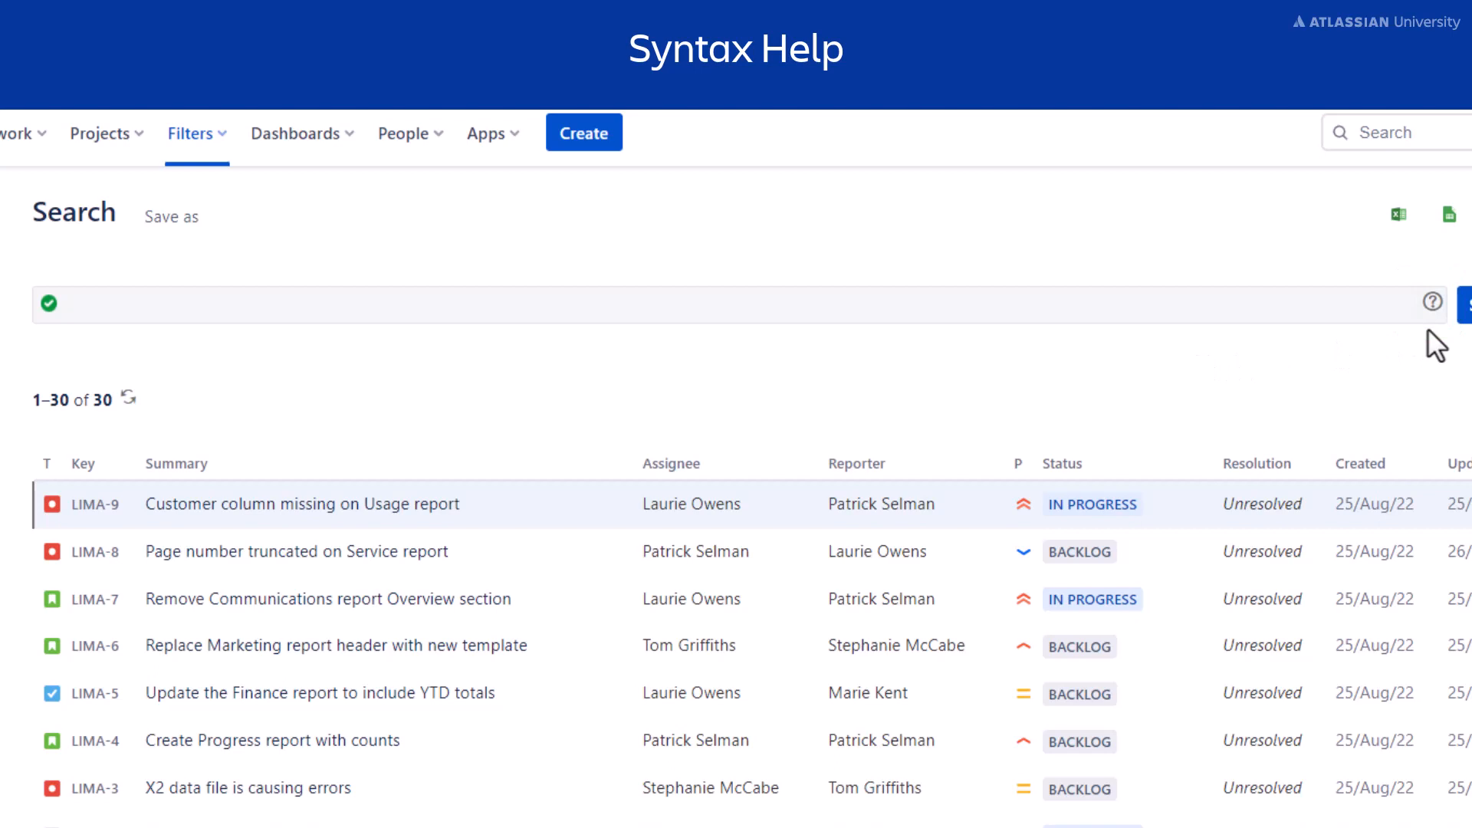
Start a project = "In query and open Syntax Help for the JQL documentation page
{"action": "type", "text": "project = \"In Progress"}
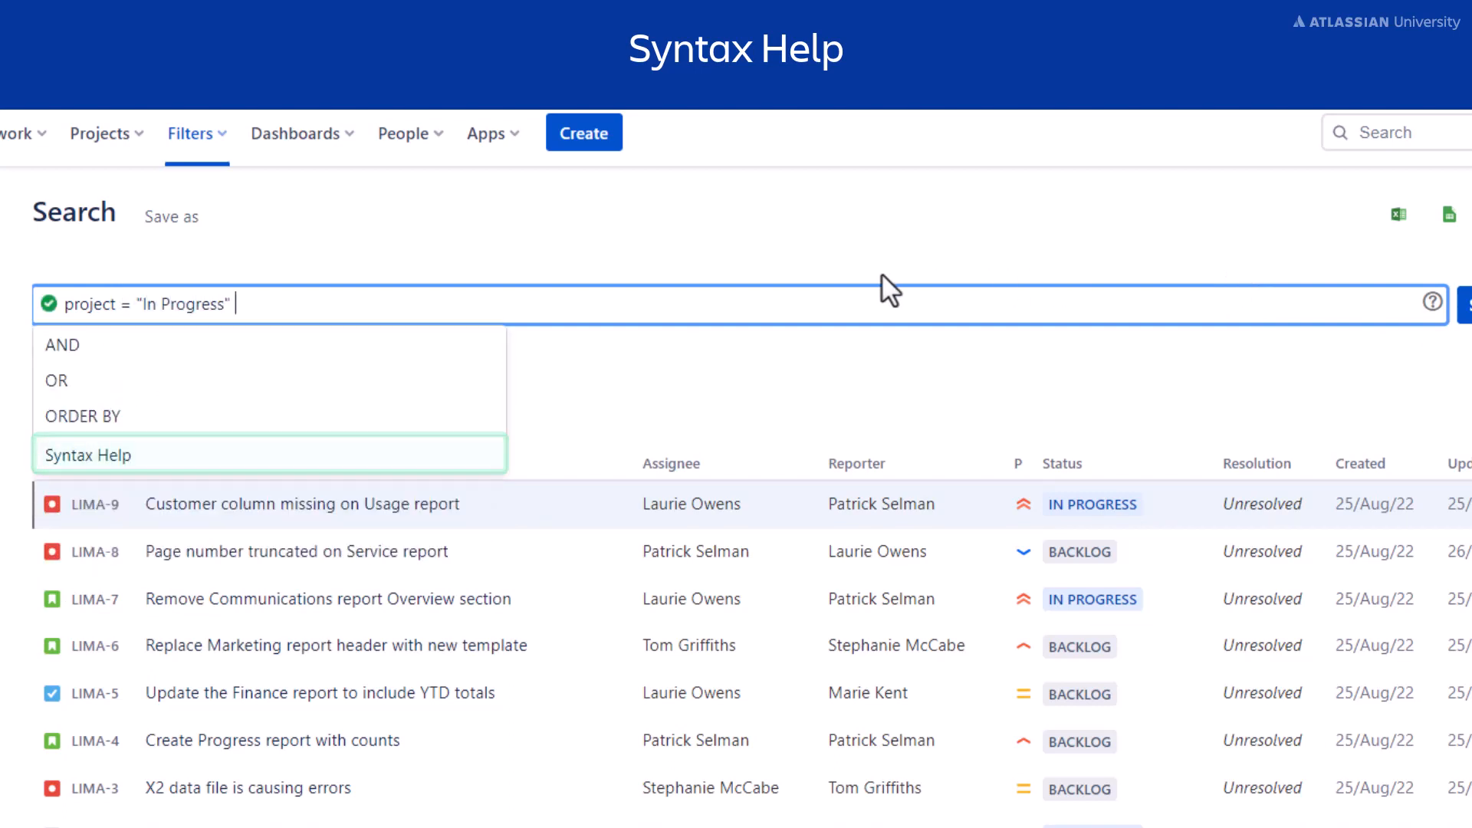
{"action": "left_click", "coordinate": [89, 454]}
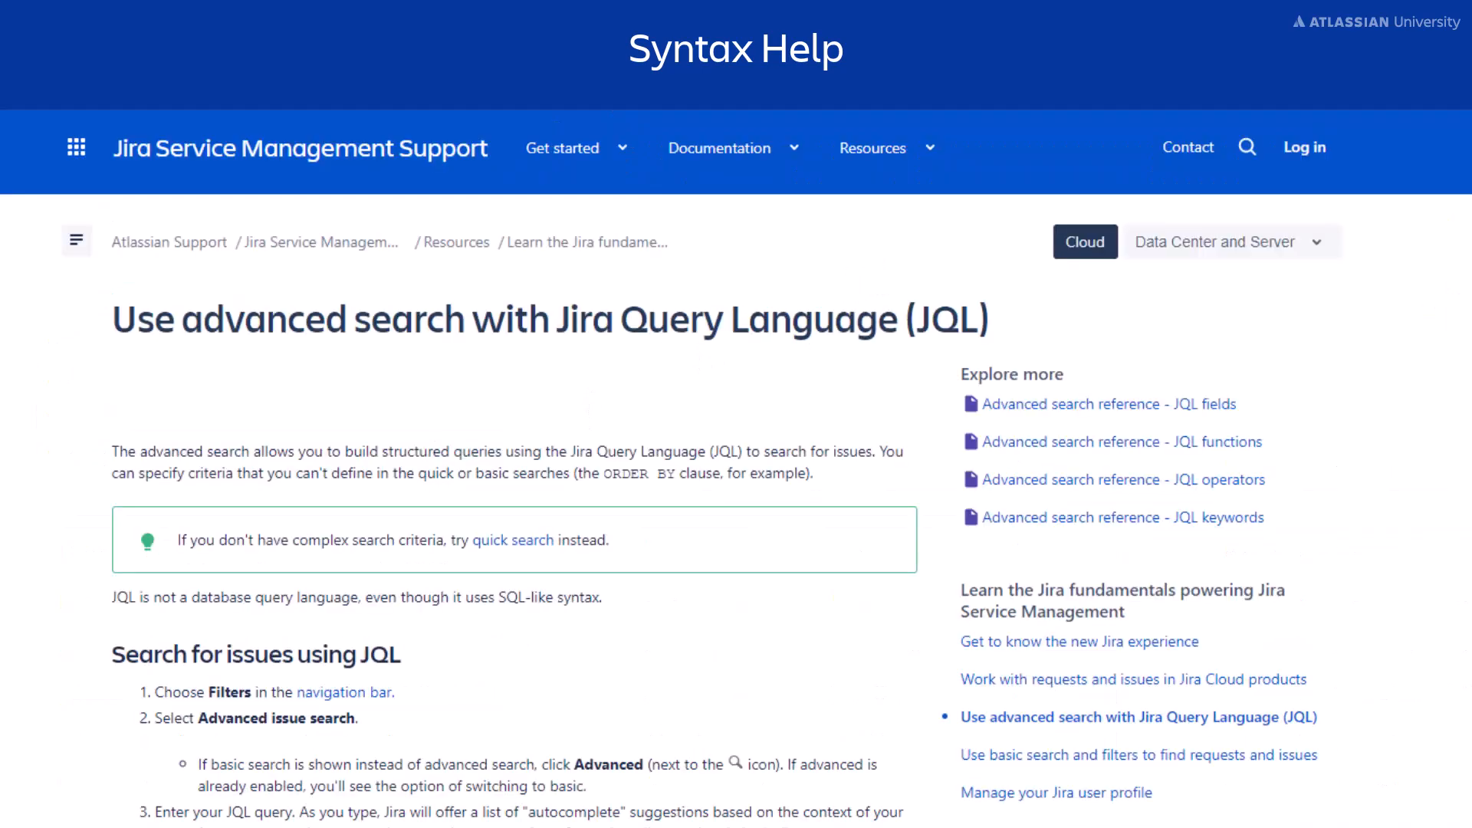